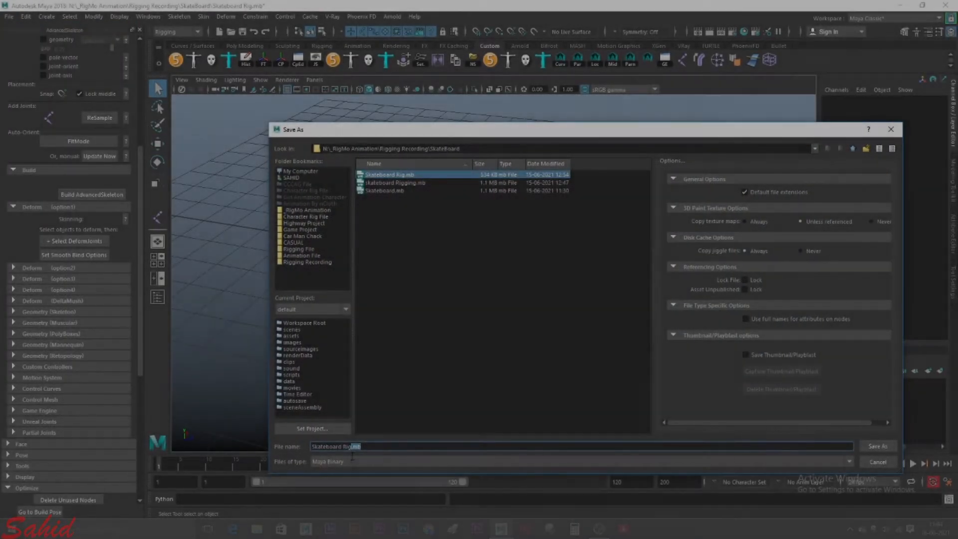
Step: Save the scene as a new file named Skateboard Rig 1.mb
left_click(877, 446)
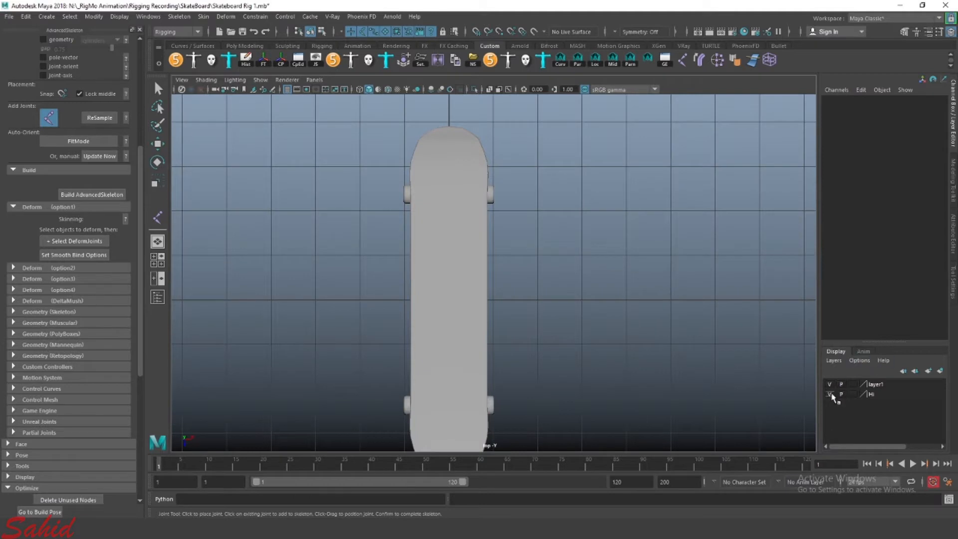
Step: Place the first joints of a chain along the board, starting near the front truck
left_click(829, 393)
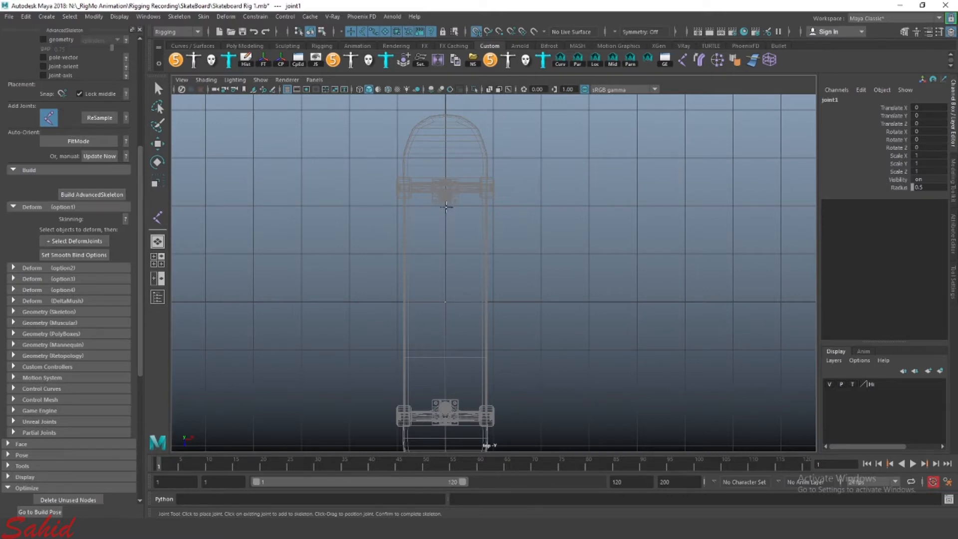
left_click(392, 206)
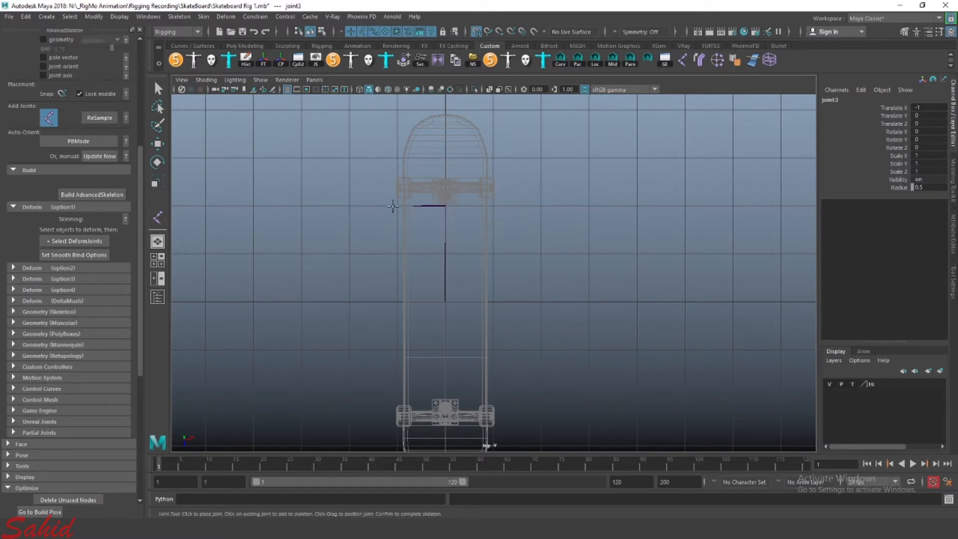
left_click(421, 246)
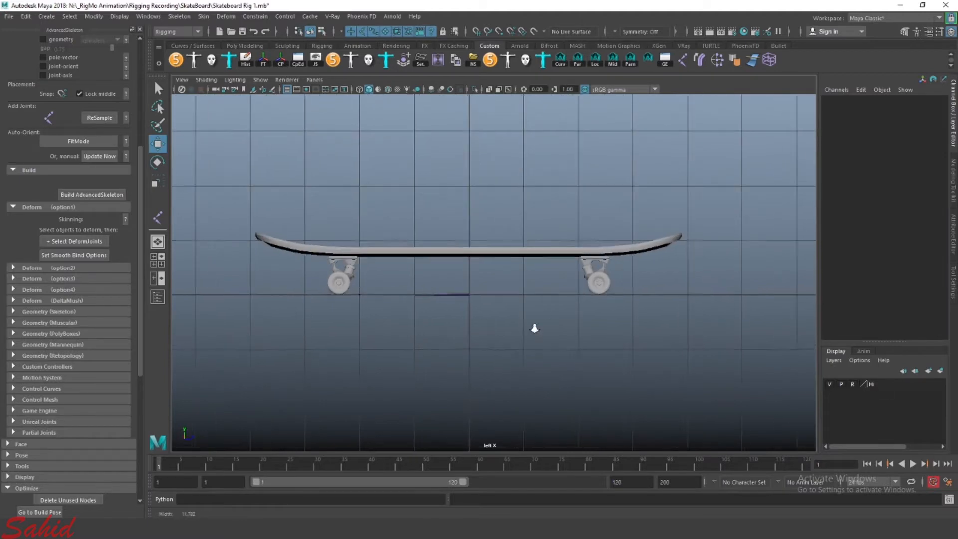
Step: Finish the chain and move a selected joint under the board near the front truck
key("space")
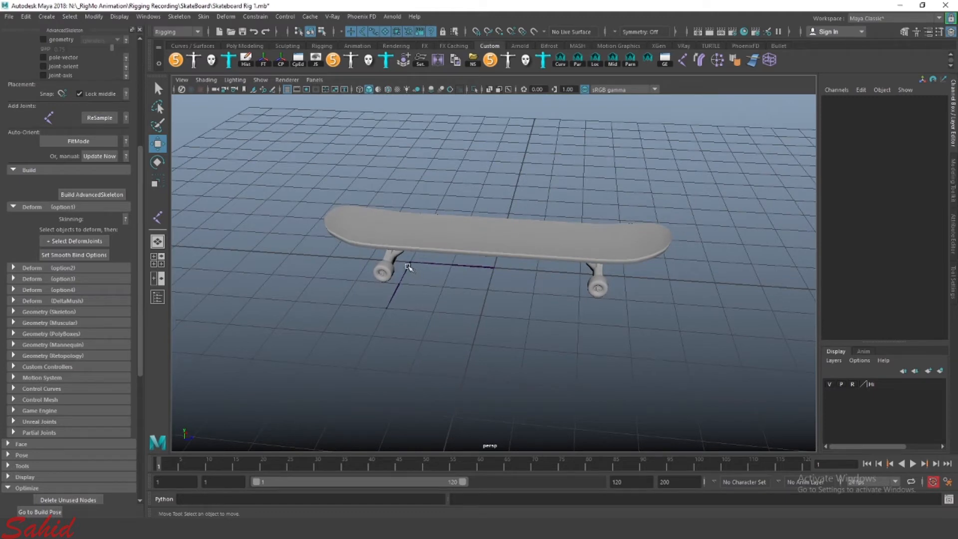
left_click(408, 264)
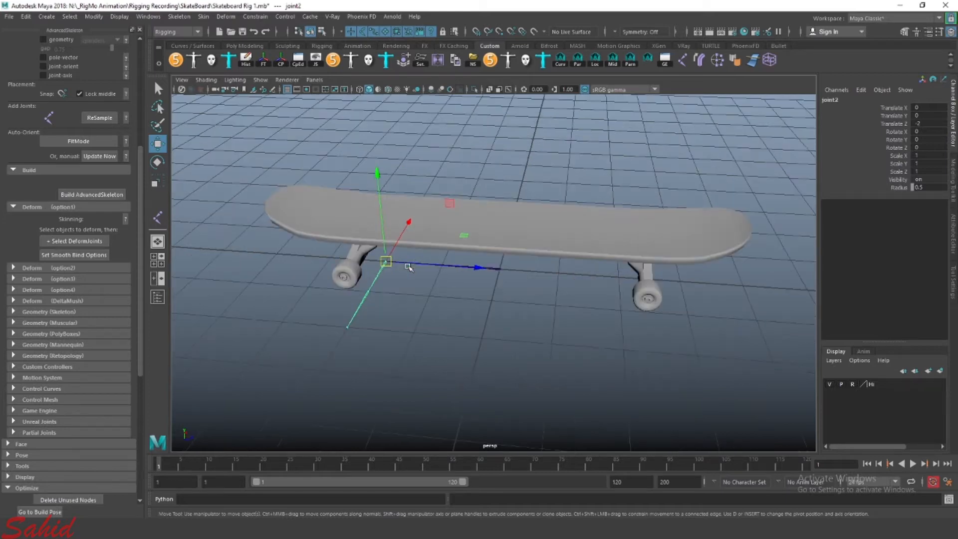
key("space")
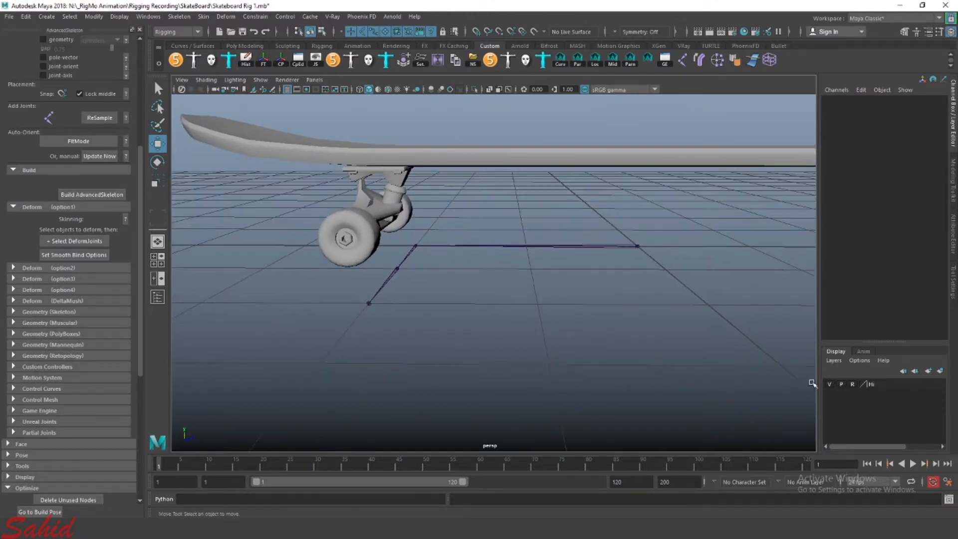
Step: Rename the front wheel joint to Front_Wheel in the Channel Box
left_click(379, 170)
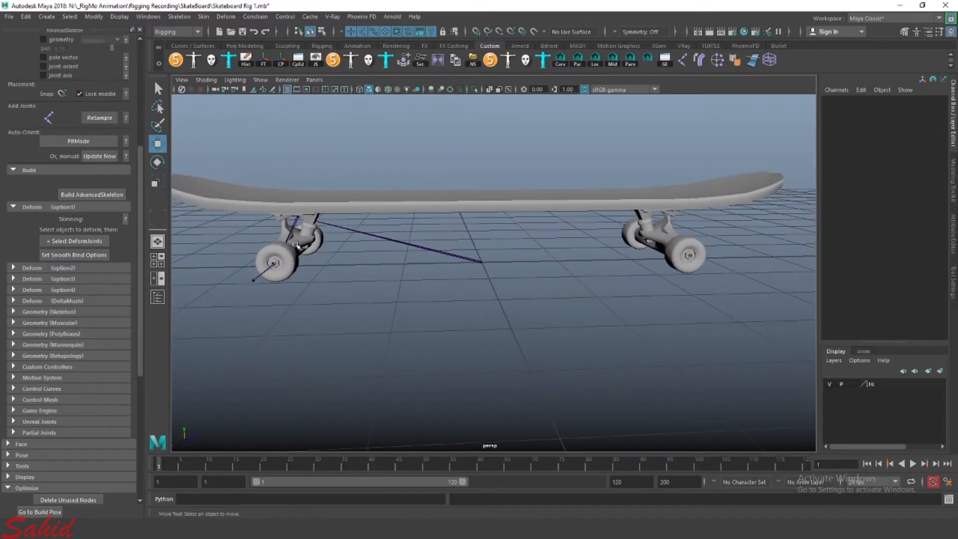
left_click(299, 217)
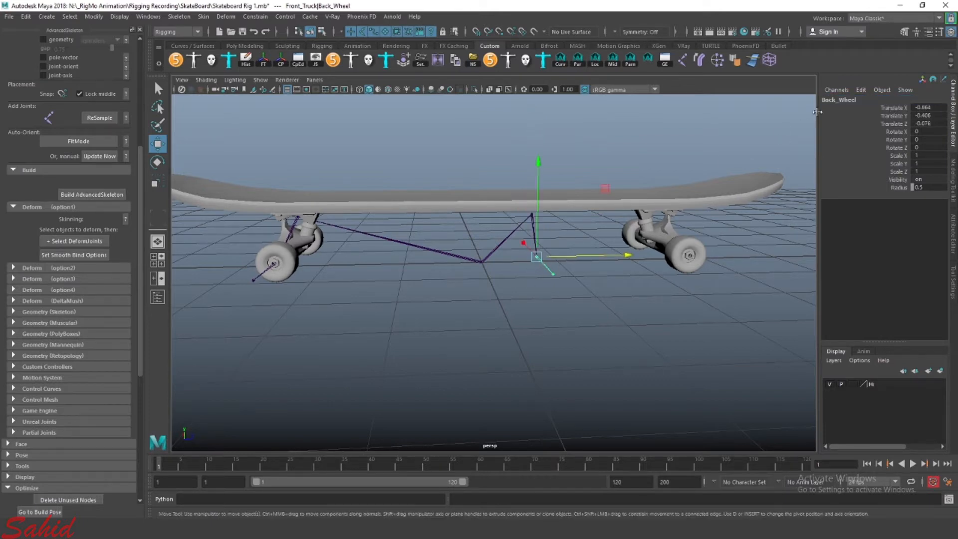
double_click(839, 99)
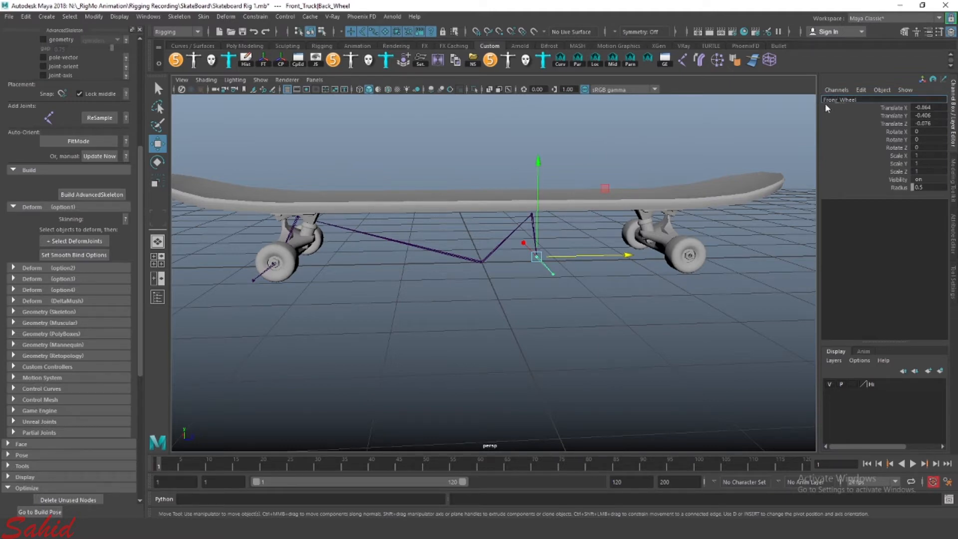
left_click(655, 219)
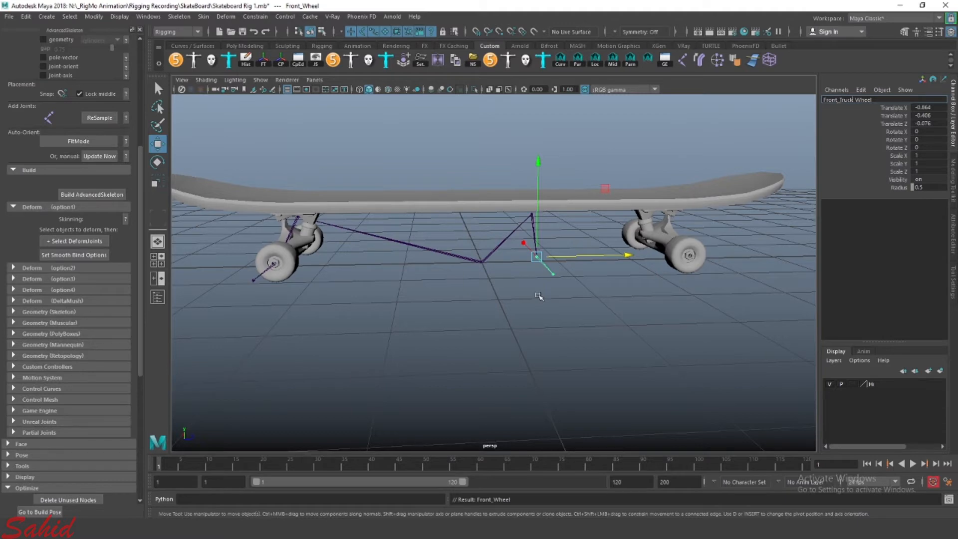
mouse_move(800, 171)
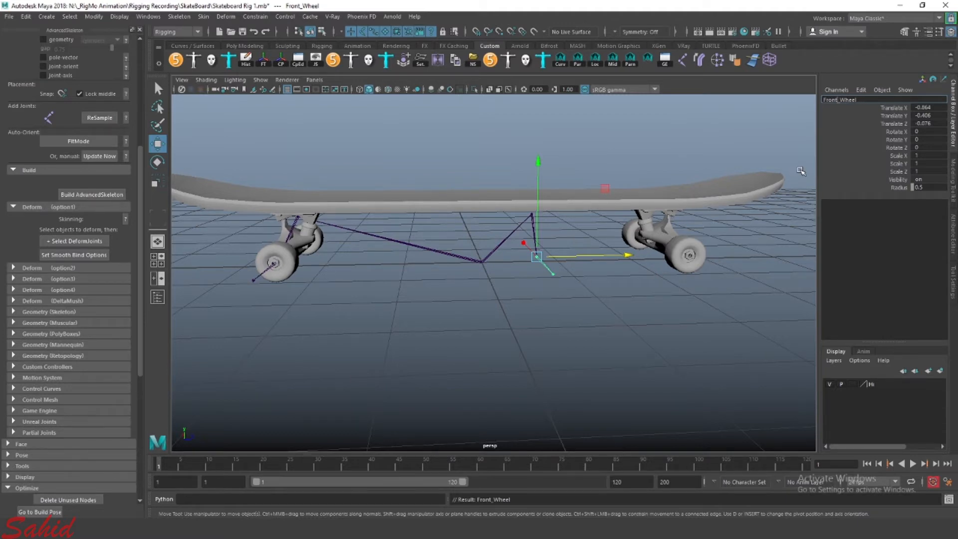
mouse_move(839, 108)
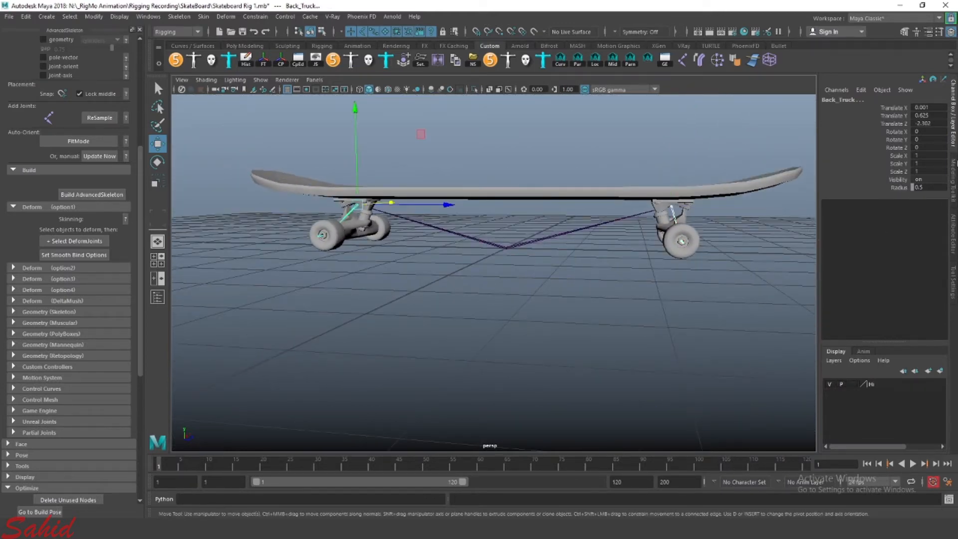
Step: Deselect the truck joint and view the skateboard from the side for the Body joint
left_click(924, 115)
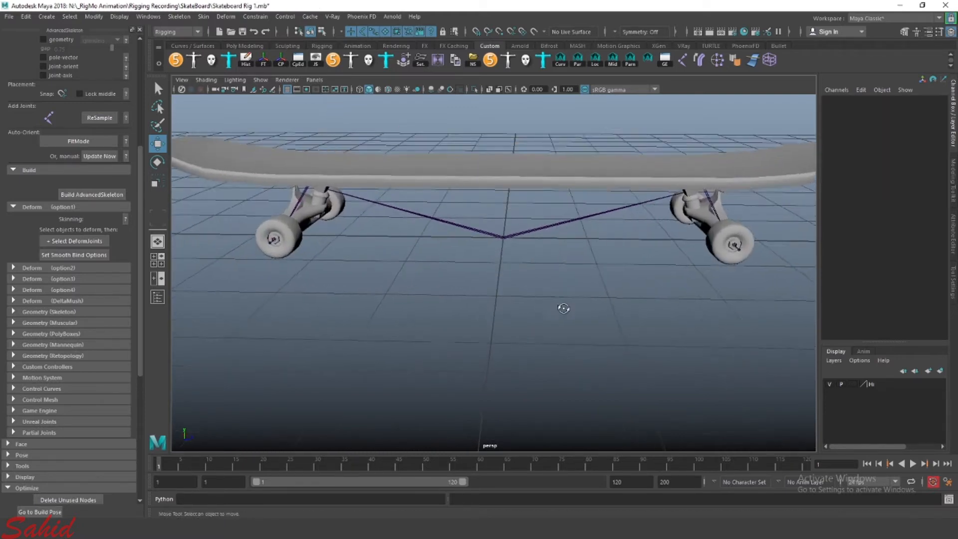
left_click(499, 238)
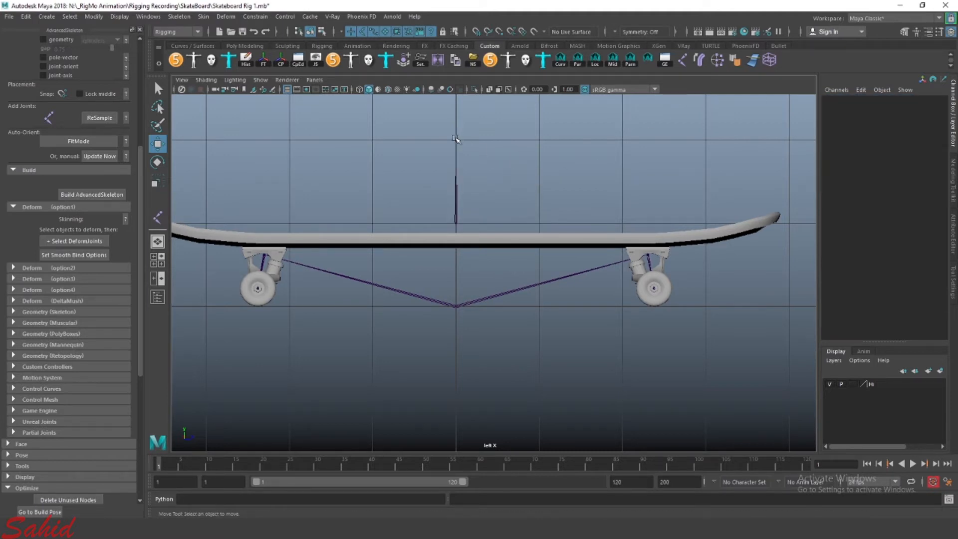
Step: Select the upright Body joint, then the chain's root joint, before updating orientations
left_click(455, 139)
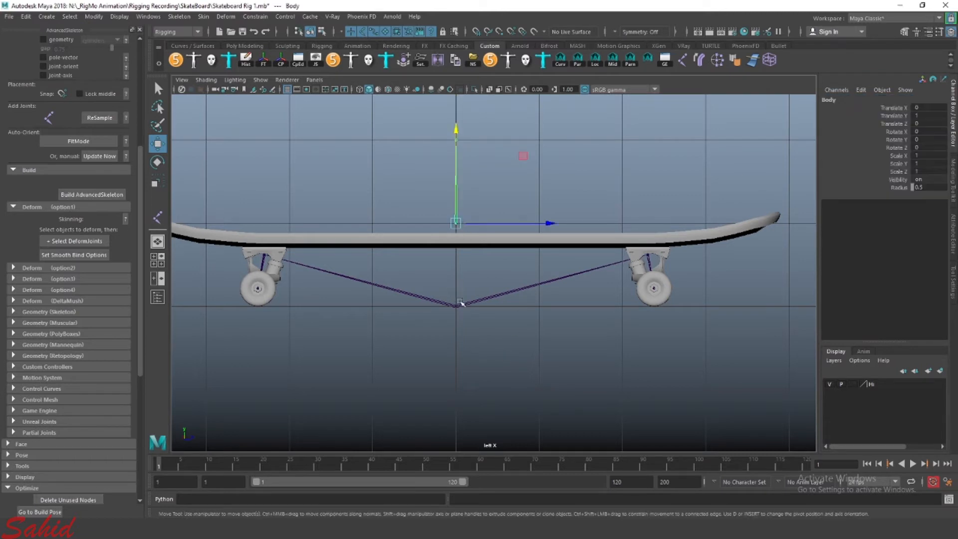
left_click(457, 303)
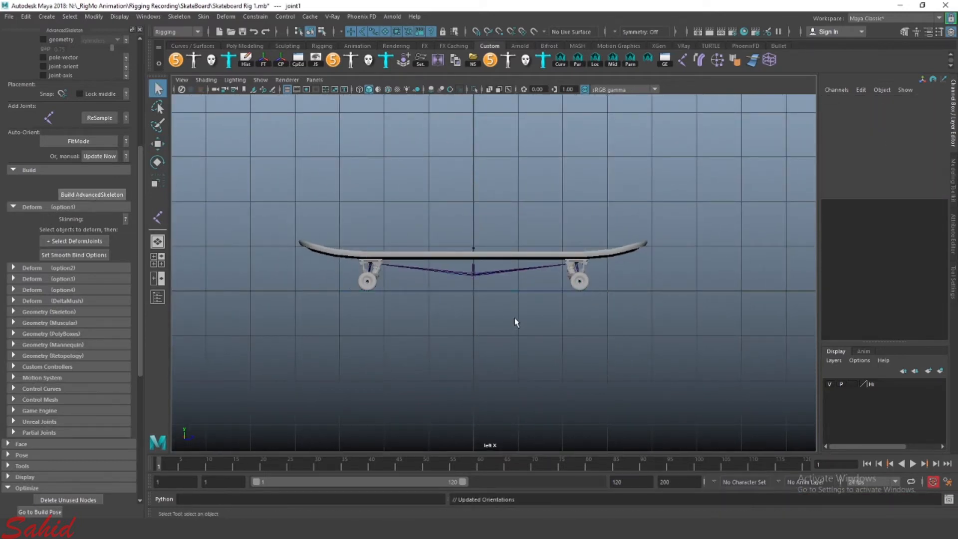
Step: Build the AdvancedSkeleton rig, creating control curves and the FKBody_M control
key("space")
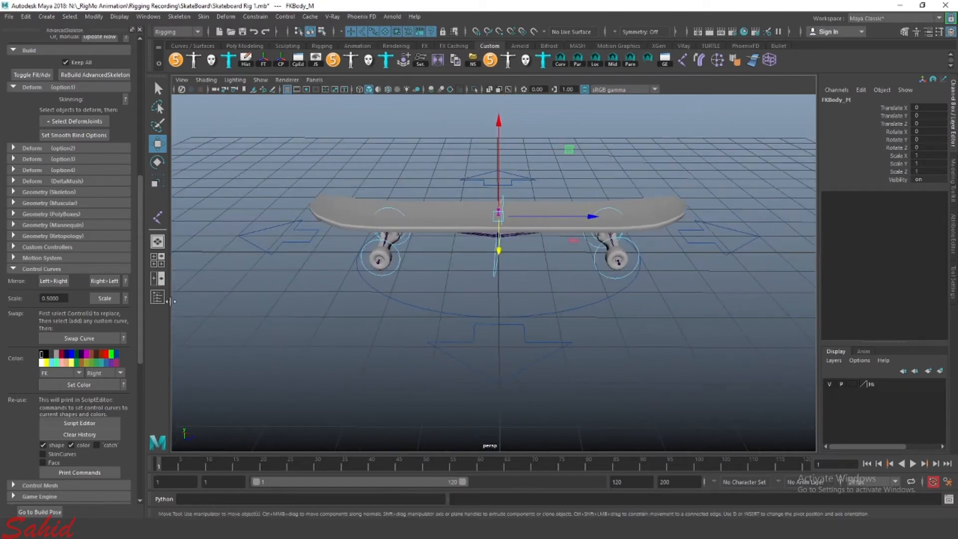
Step: Scale the rig's control curves up by 1.5 around the board and wheels
left_click(53, 298)
type("1.5000")
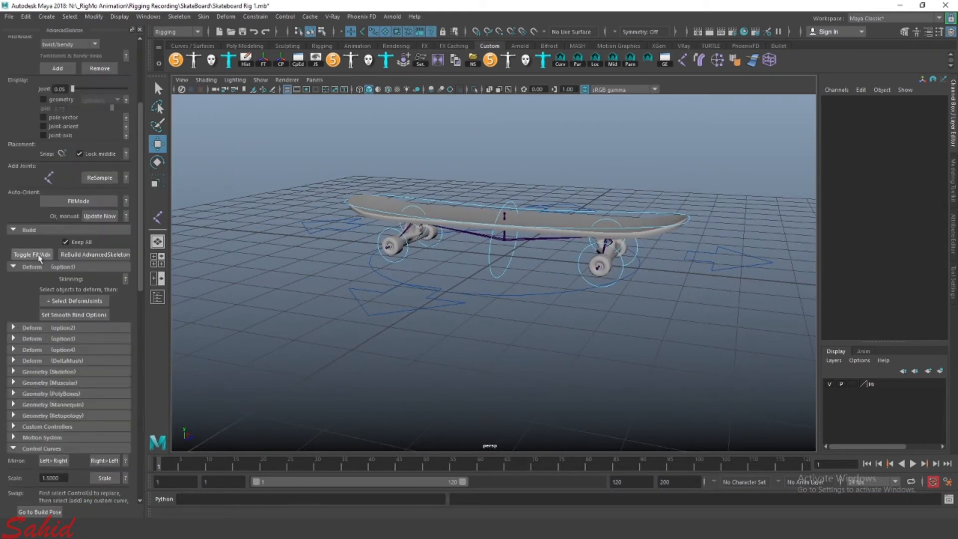
Step: Toggle back to the fit skeleton and tag the Root joint freeOrient with axes shown
left_click(32, 255)
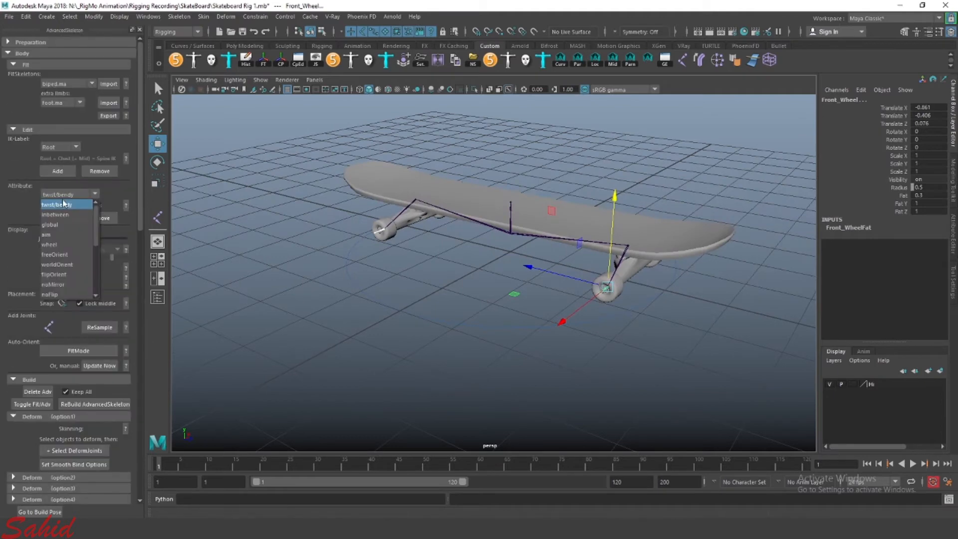
left_click(49, 244)
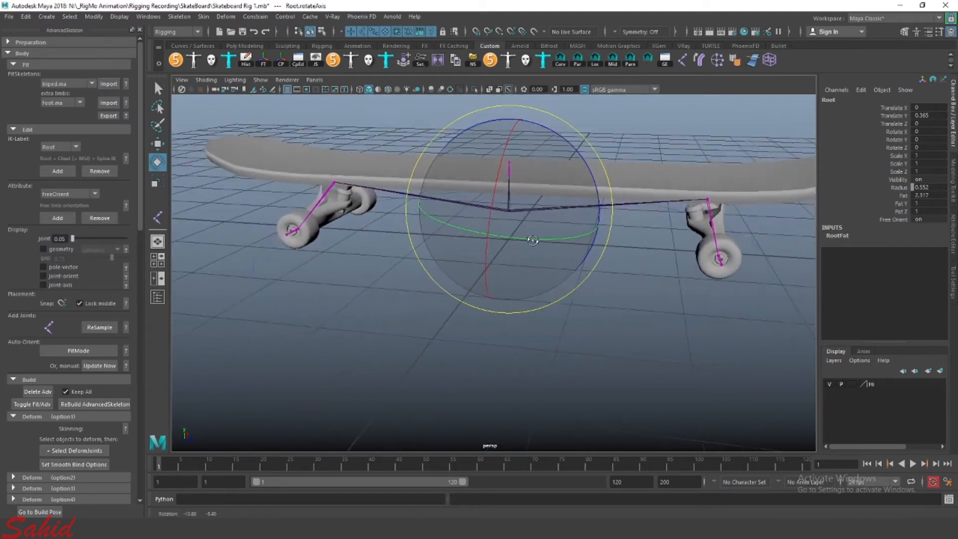
key("space")
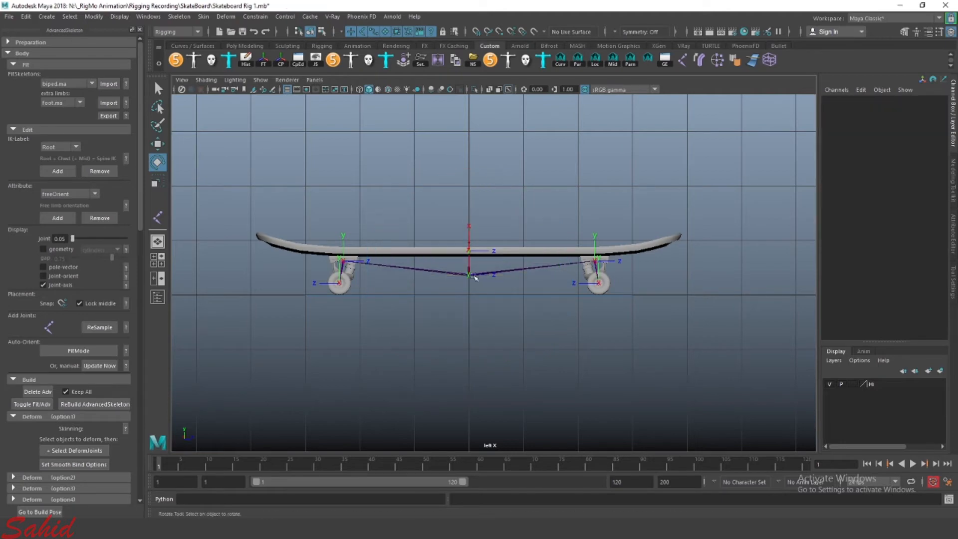
Step: Orbit the view around the rebuilt skateboard rig
left_click_drag(489, 263, 469, 290)
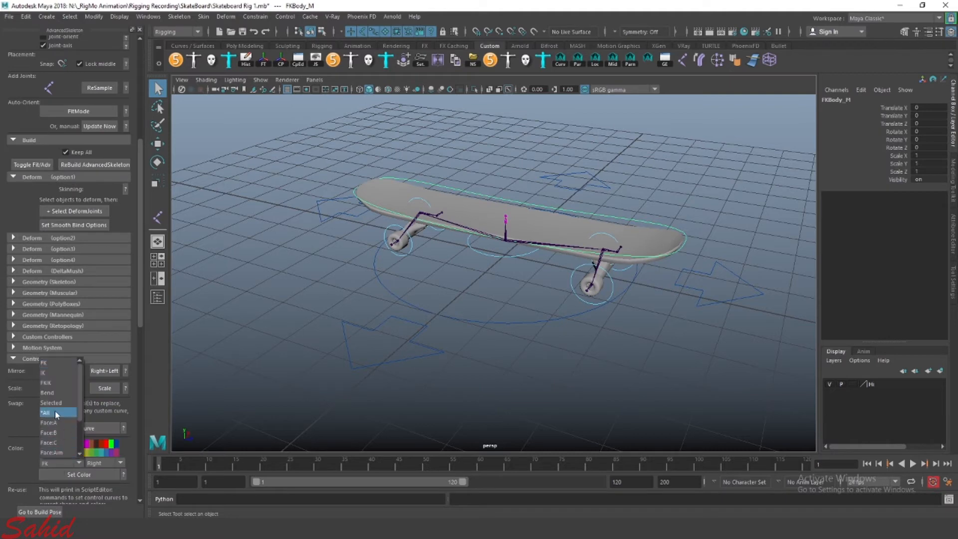
Step: Scale the selected wheel and body control curves to 0.75, then pick the deck mesh
left_click(46, 412)
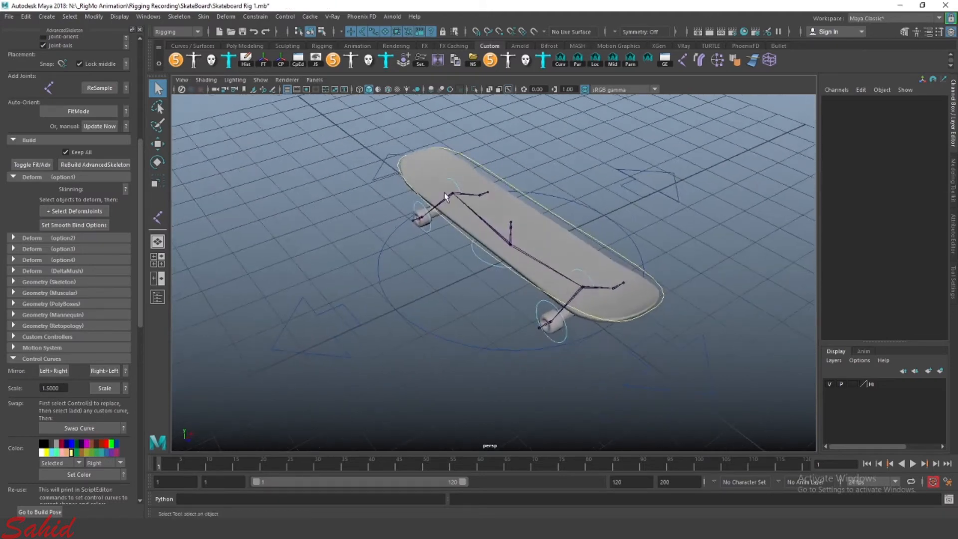
left_click(446, 195)
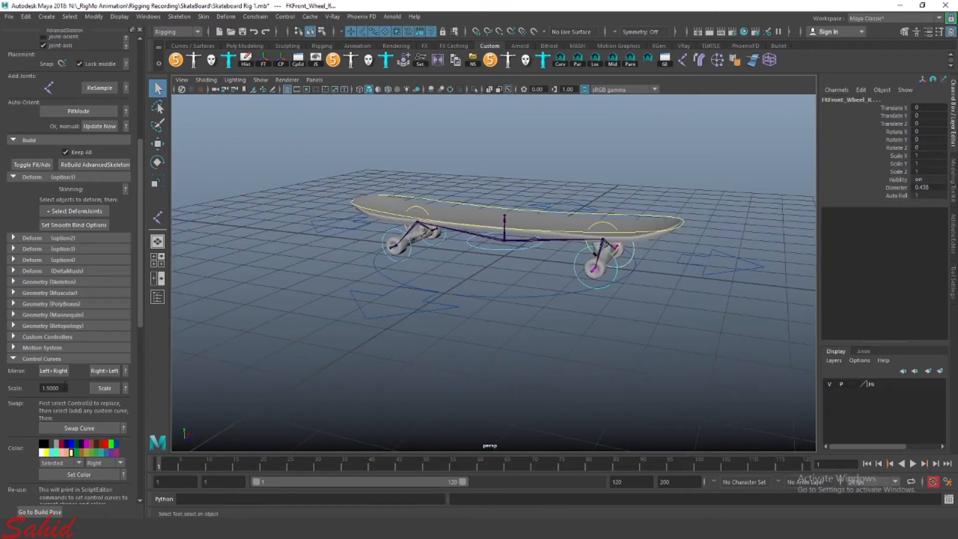
type("75")
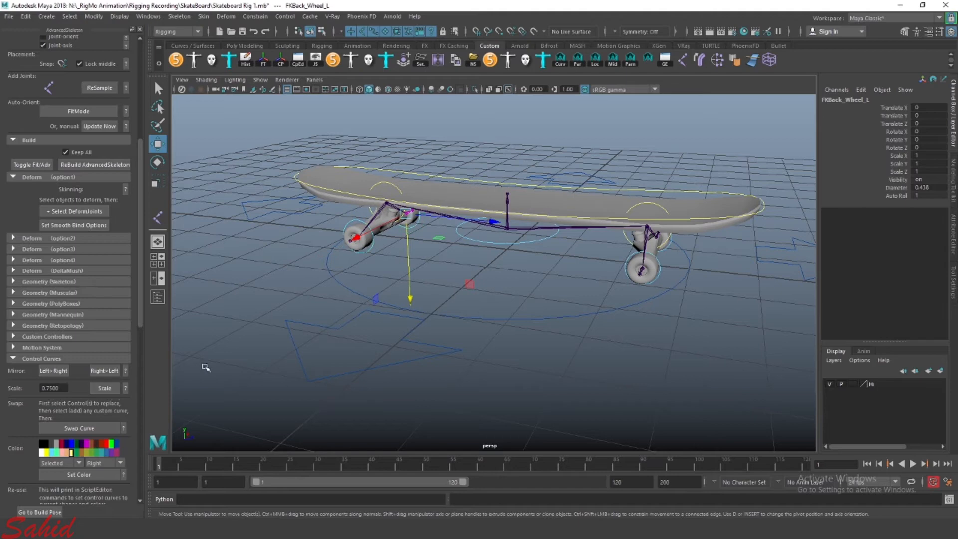
left_click(357, 238)
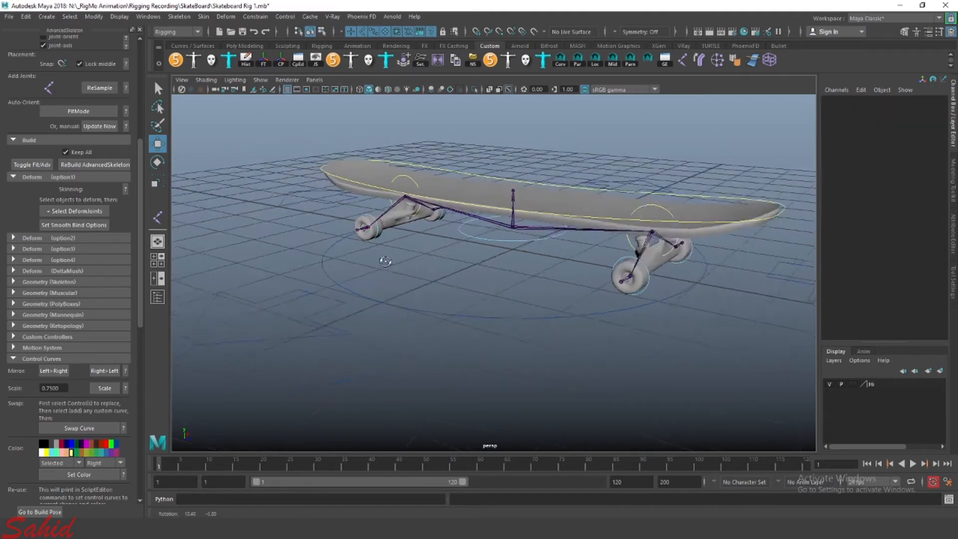
left_click_drag(385, 260, 425, 293)
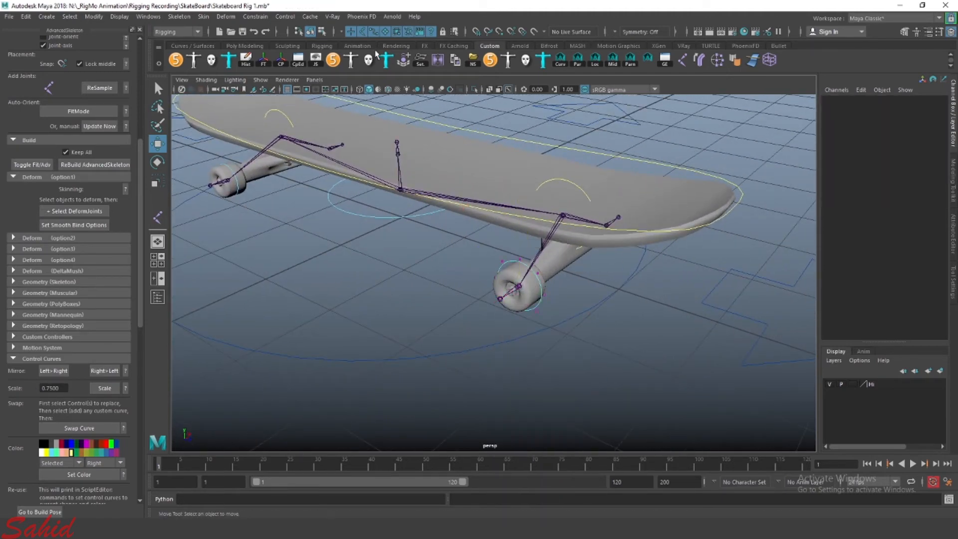
left_click(518, 287)
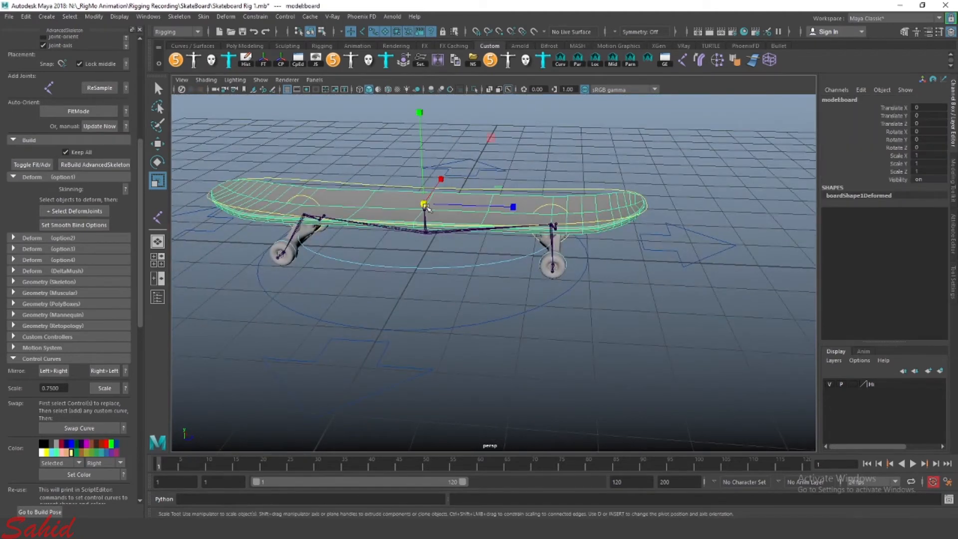
Step: Select the body joint with the truck axle, nut and base plate meshes for binding
left_click(157, 142)
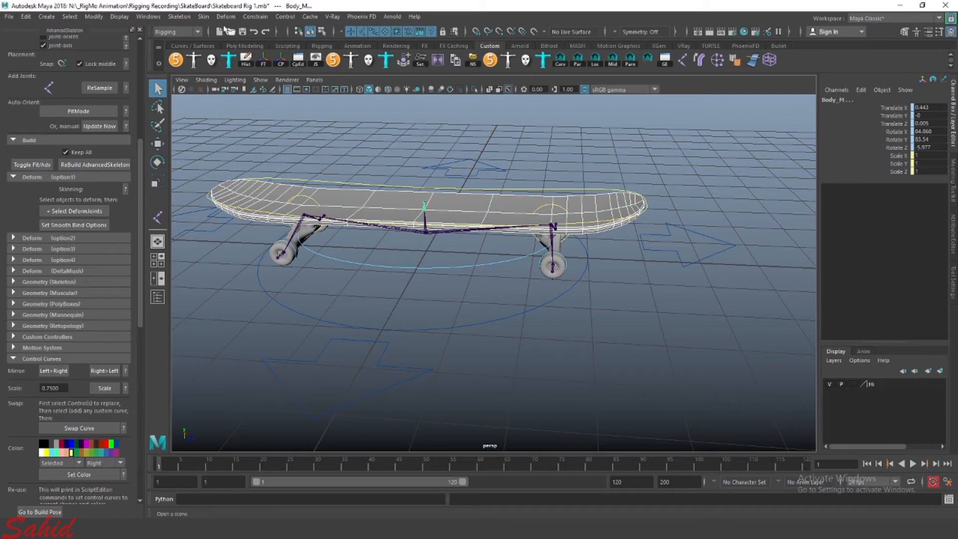
left_click(546, 301)
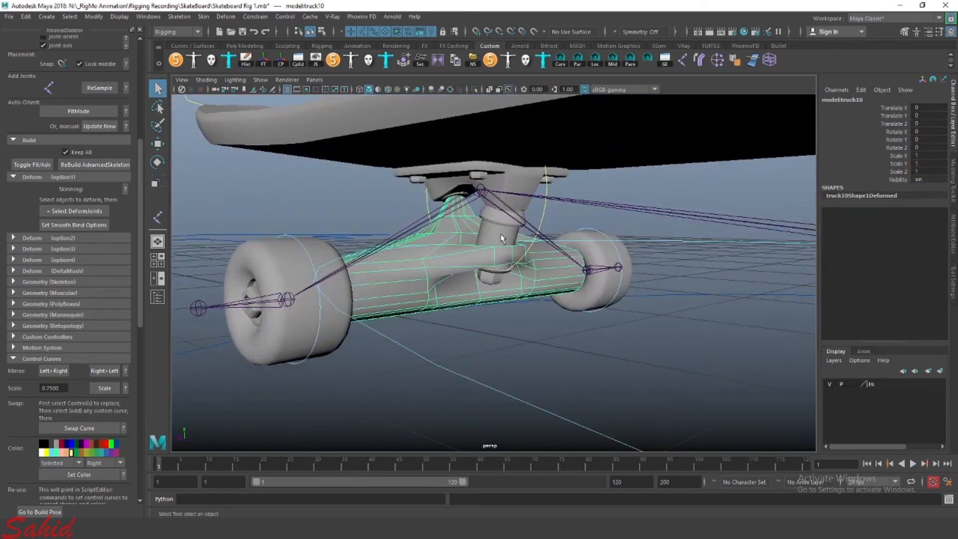
left_click(485, 275)
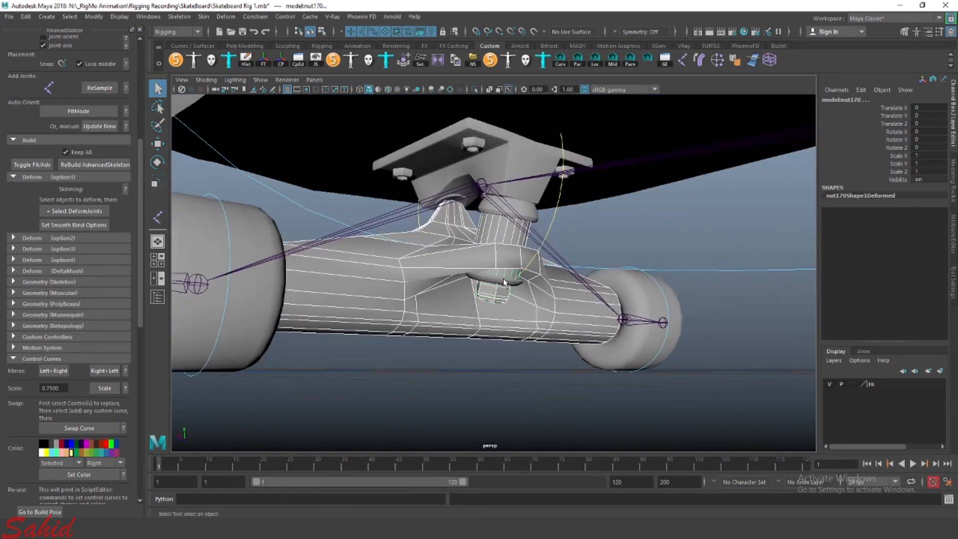
left_click(501, 213)
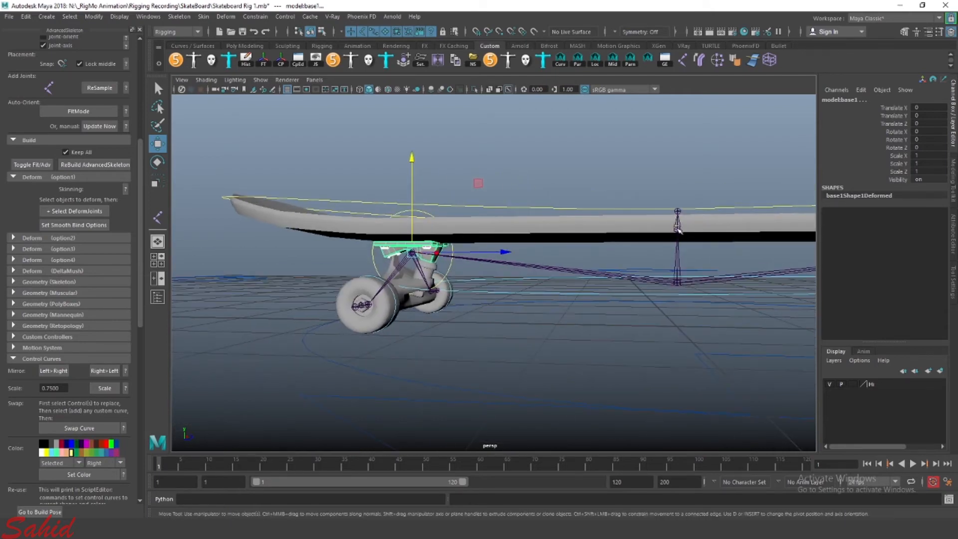
Step: Smooth-bind the truck meshes to the body joint, creating skin clusters
left_click(676, 229)
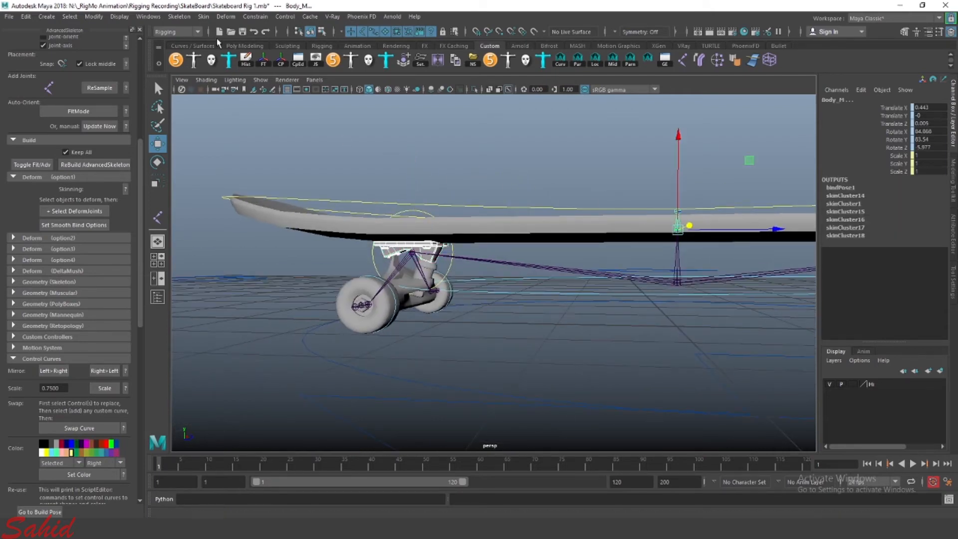
left_click(505, 329)
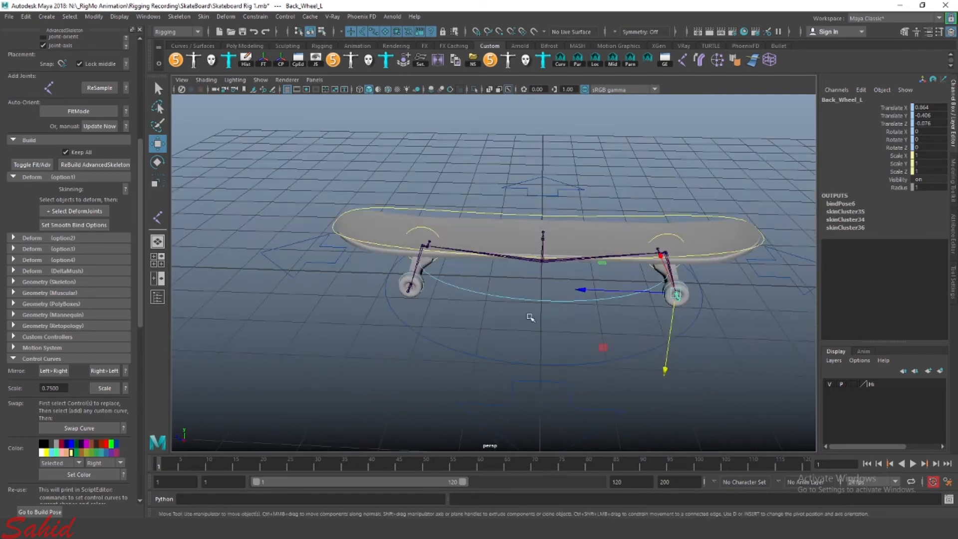
Step: Select FKRoot_M then FKBody_M ready to rotate the deck around Z
left_click(541, 260)
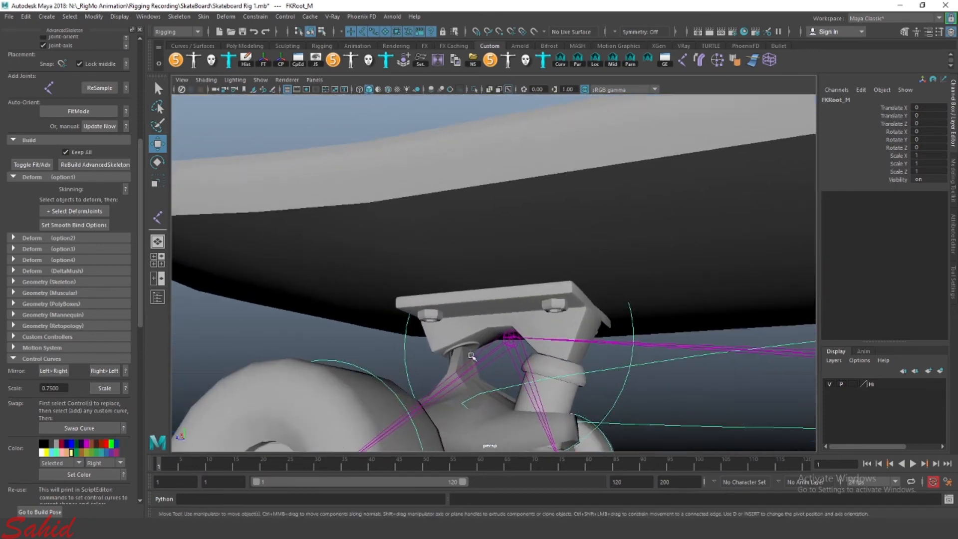
left_click(469, 355)
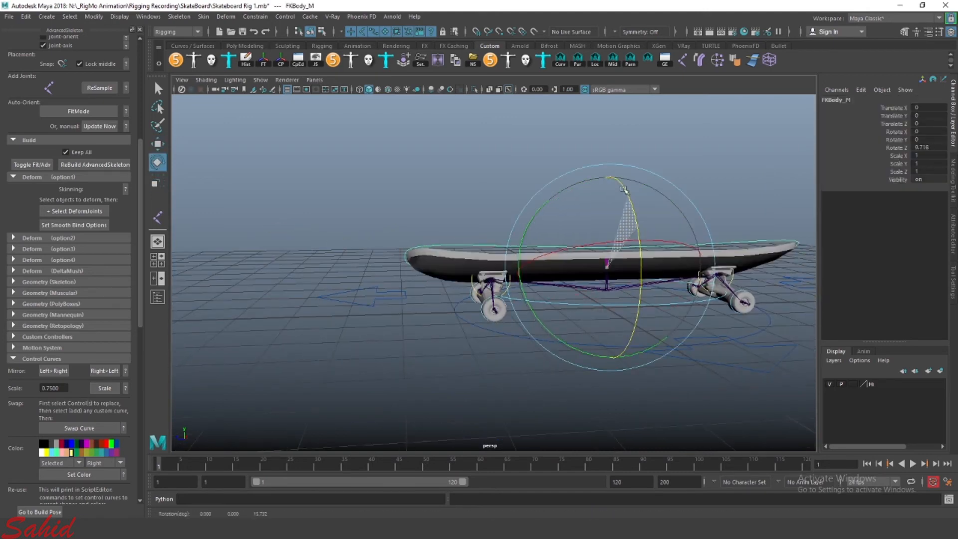
Step: Tilt the deck with FKBody_M and level it back out
left_click_drag(623, 188, 630, 213)
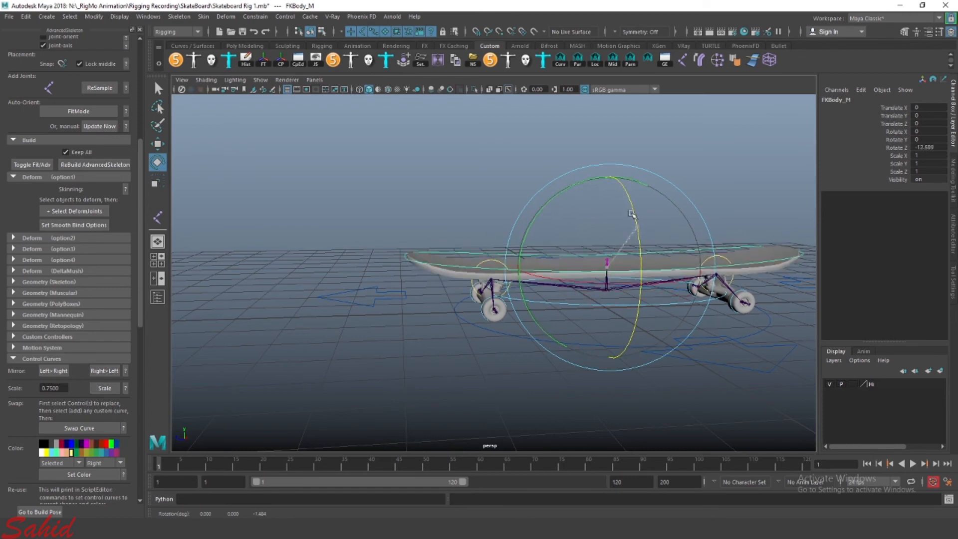
left_click_drag(630, 214, 630, 180)
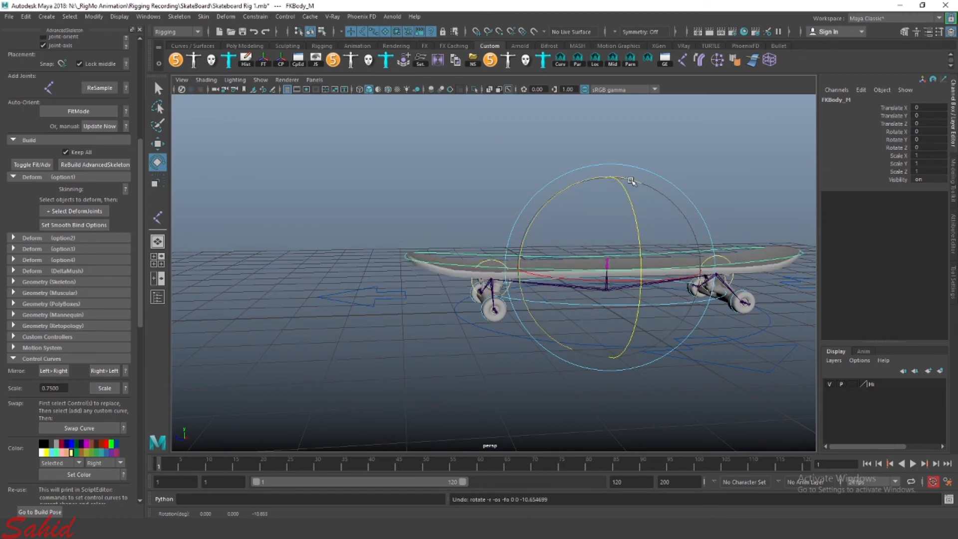
left_click_drag(631, 181, 505, 275)
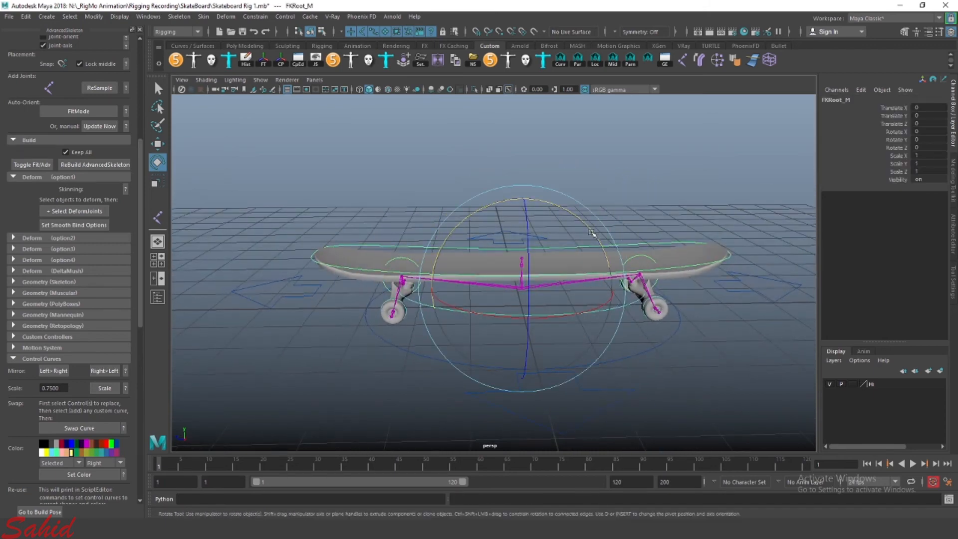
Step: Tip, slide along Z and tilt sideways the whole board with FKRoot_M
left_click_drag(591, 233, 505, 312)
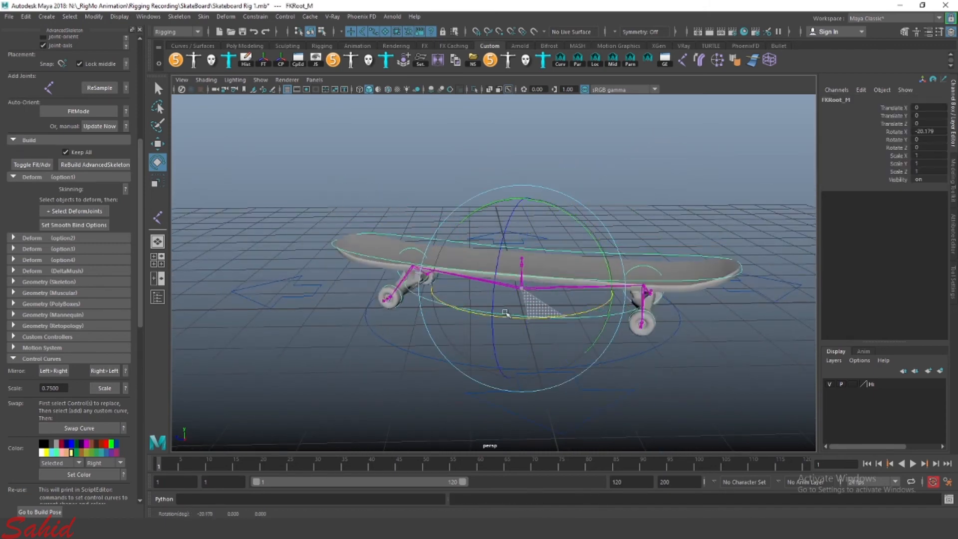
left_click_drag(519, 314, 578, 327)
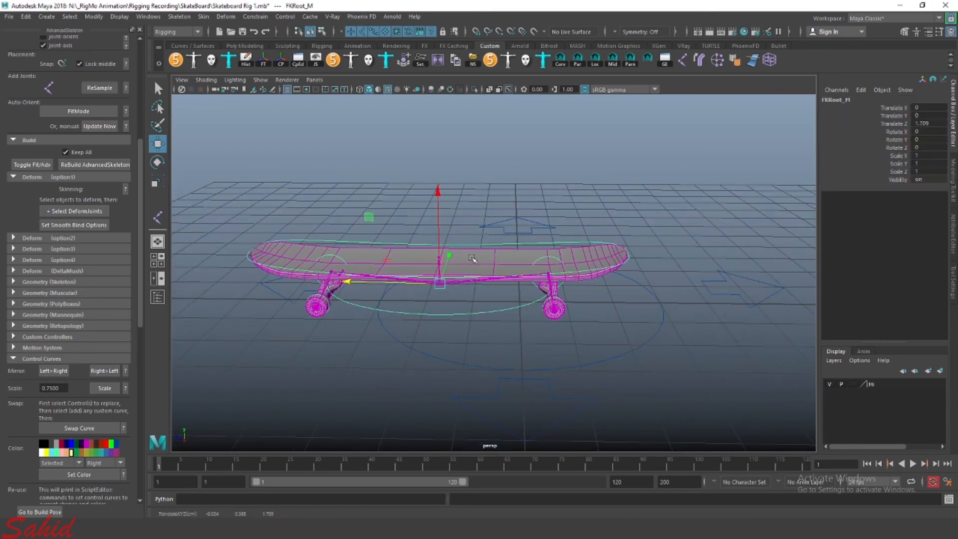
left_click_drag(470, 256, 366, 281)
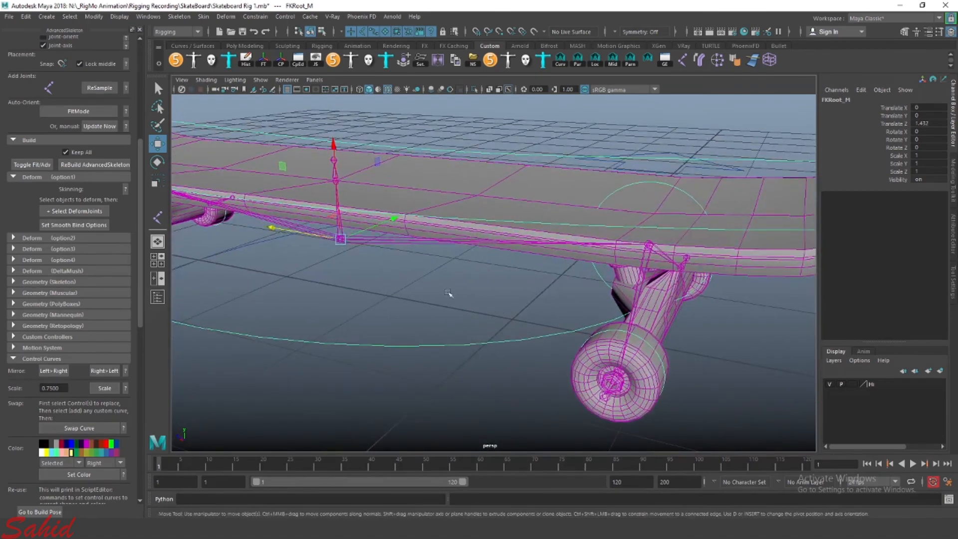
left_click_drag(339, 238, 273, 228)
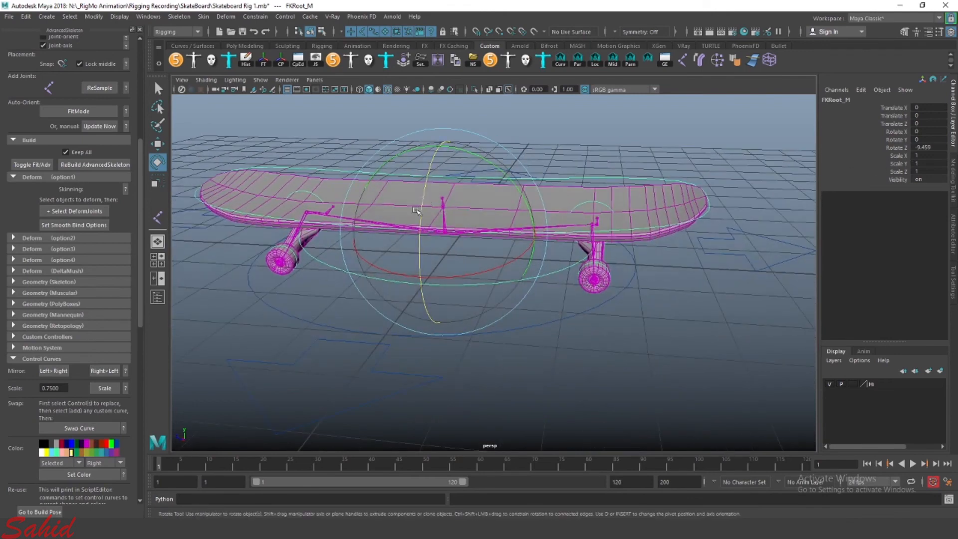
left_click_drag(417, 210, 428, 219)
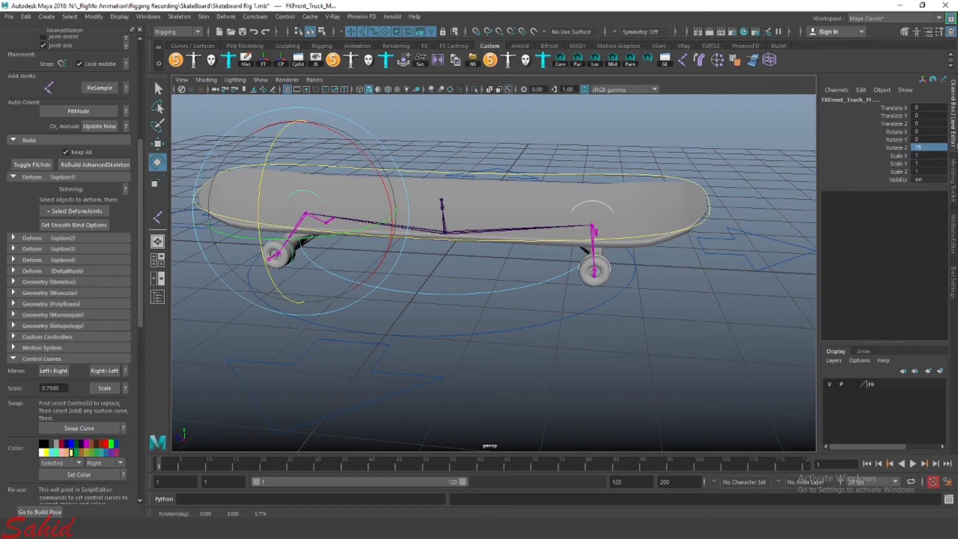
Step: Rotate FKFront_Truck_M about 15 in Z and around Y so the truck pivots under the deck
left_click_drag(299, 217, 360, 230)
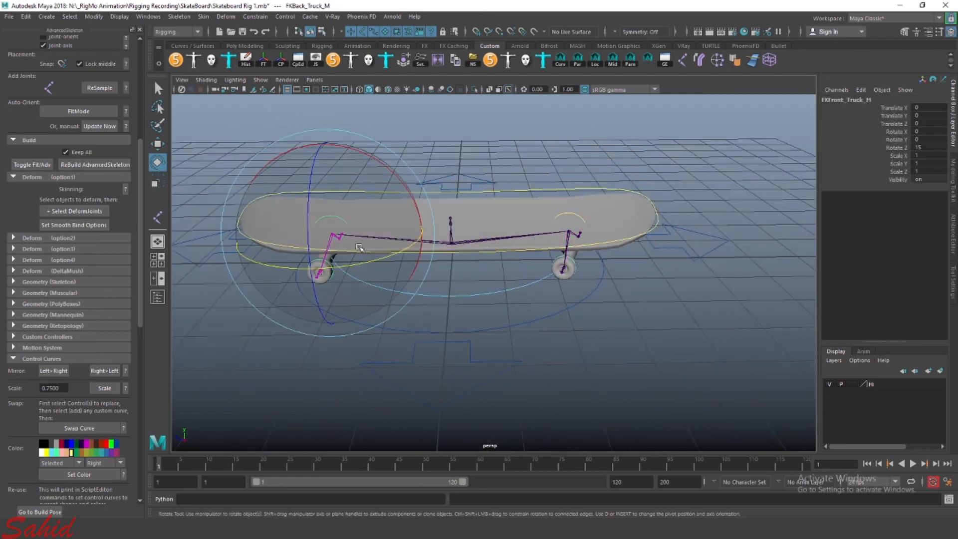
left_click_drag(360, 247, 550, 274)
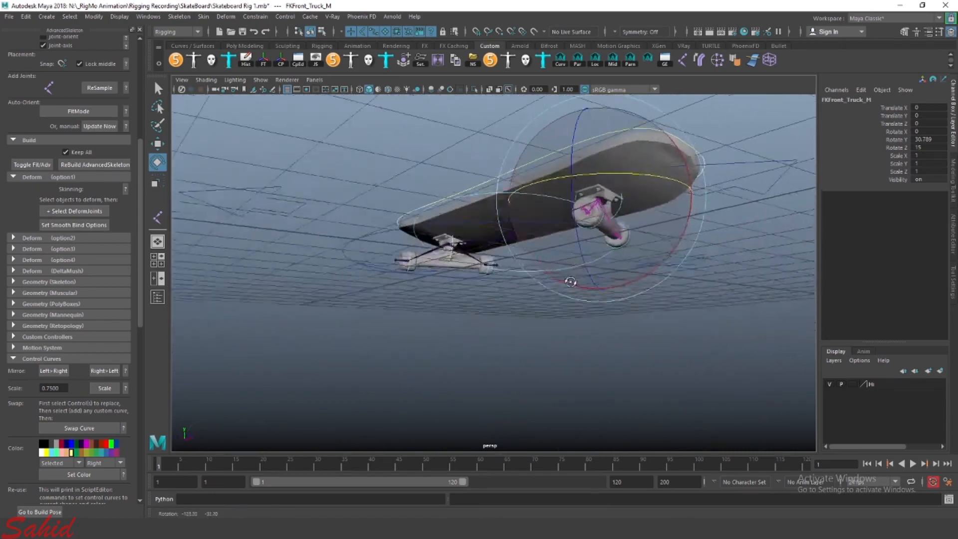
left_click_drag(567, 282, 434, 294)
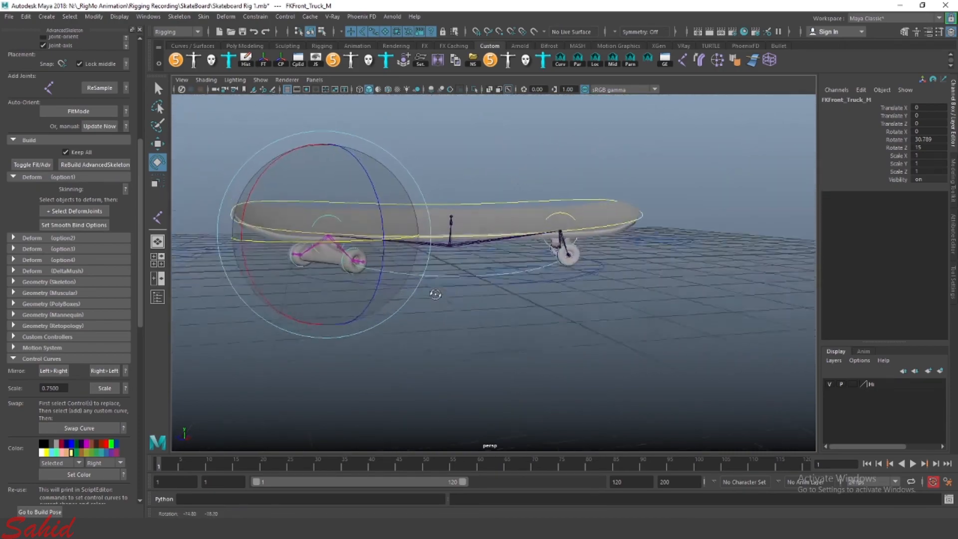
left_click_drag(434, 294, 470, 316)
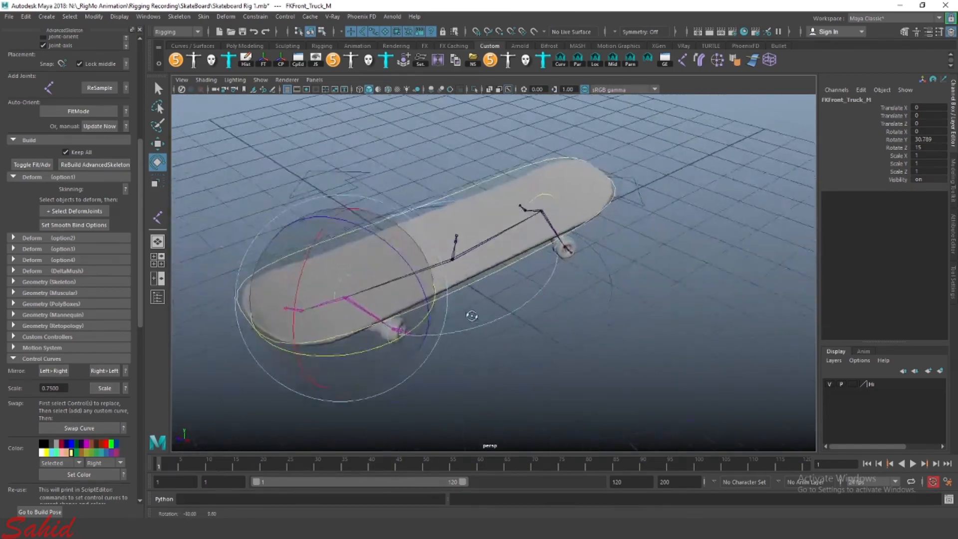